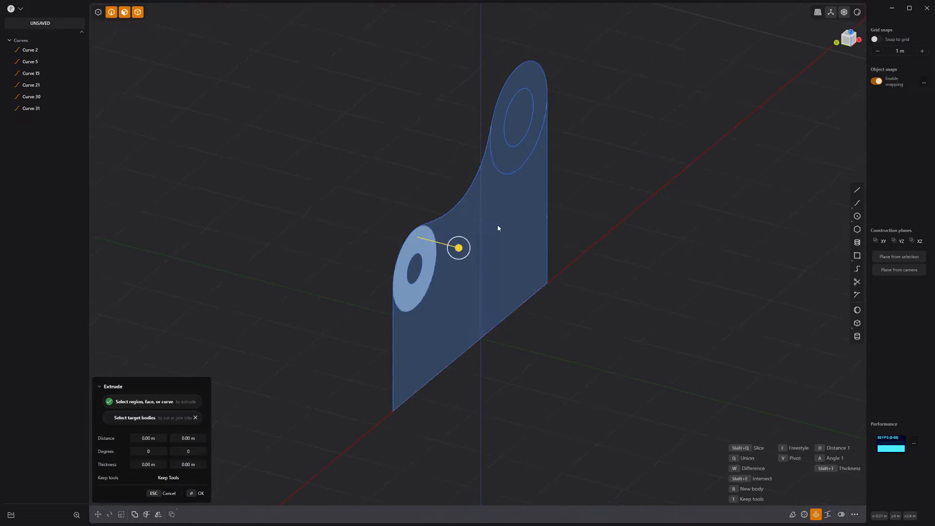
# Extrude the bracket outline into a solid and thicken the holed rings into bosses
pyautogui.moveTo(458, 247); pyautogui.dragTo(581, 178)
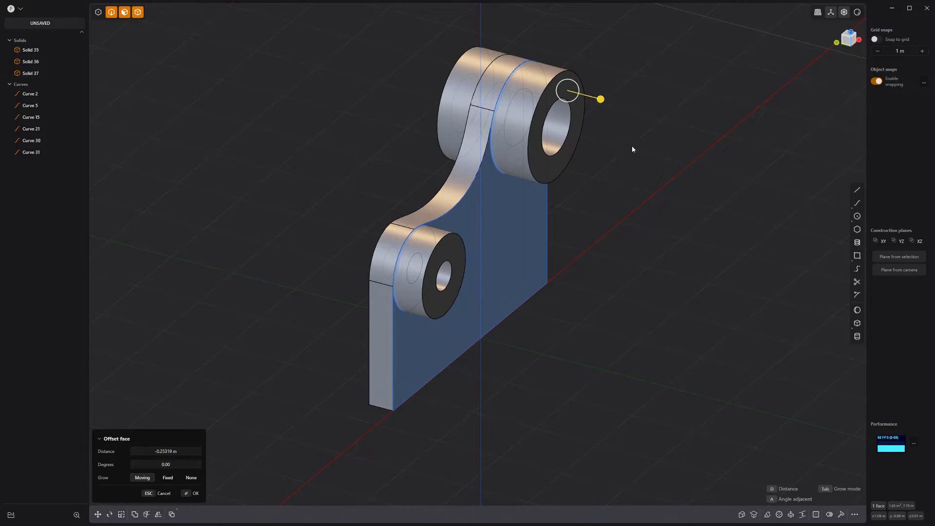
pyautogui.press('h')
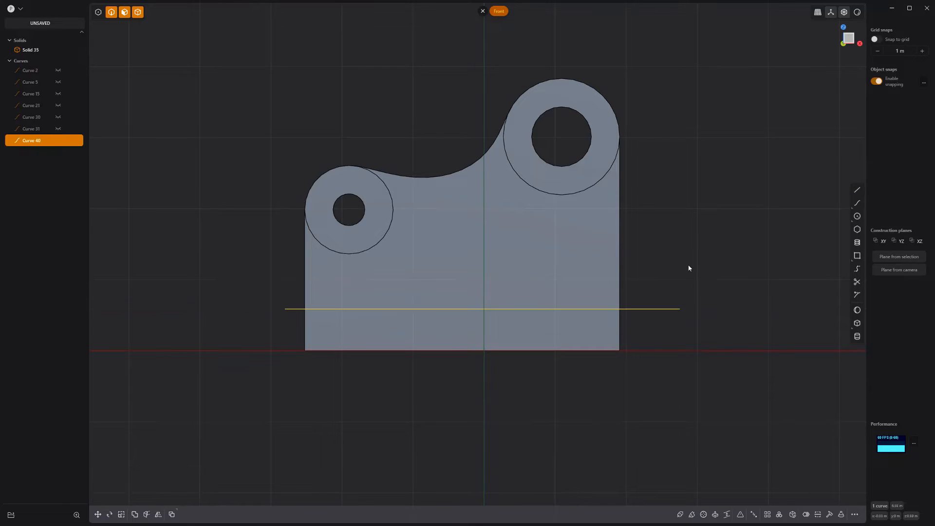
# Push the bracket's bottom face forward about 2.78 m to form a wide base plate
pyautogui.moveTo(688, 268); pyautogui.dragTo(603, 267)
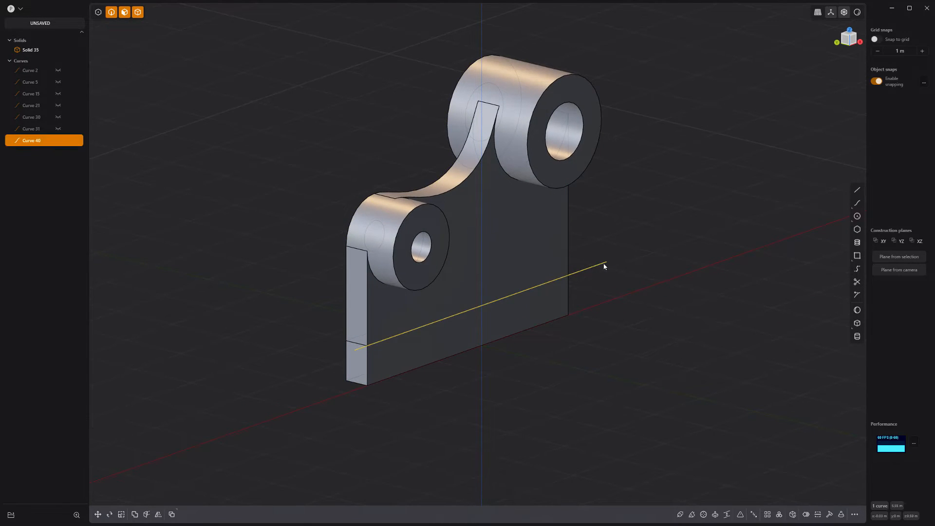
pyautogui.moveTo(604, 267); pyautogui.dragTo(696, 356)
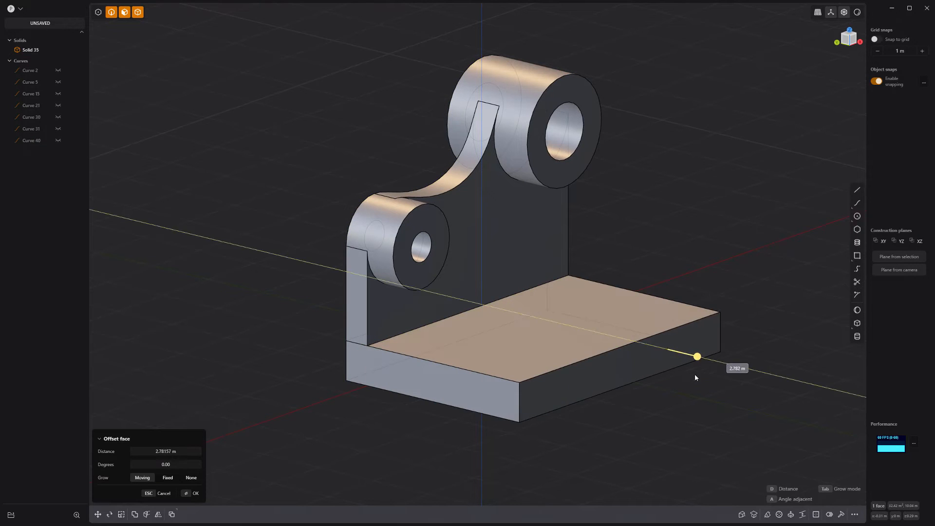